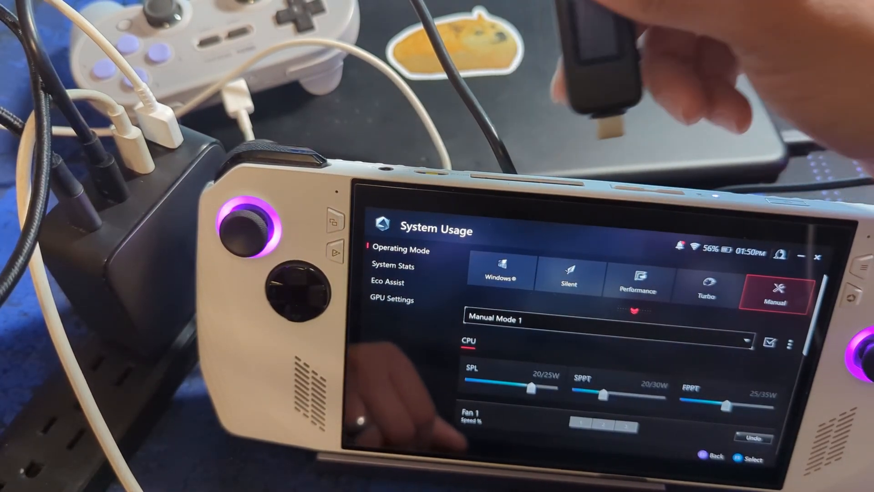
Switch the handheld's operating mode from Manual to Performance in Armoury Crate.
{"action": "left_click", "coordinate": [637, 290]}
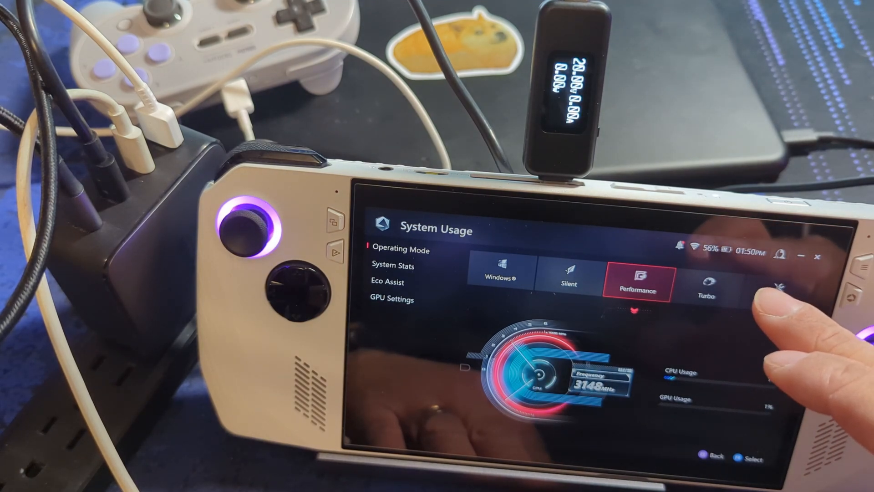
{"action": "left_click", "coordinate": [776, 298]}
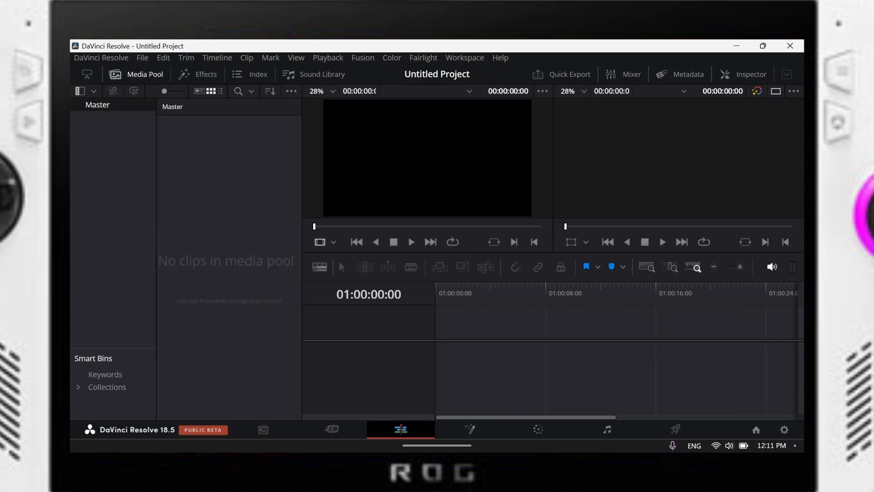
Hide the empty Media Pool panel so the viewers and timeline fill the Edit page.
{"action": "left_click", "coordinate": [142, 57]}
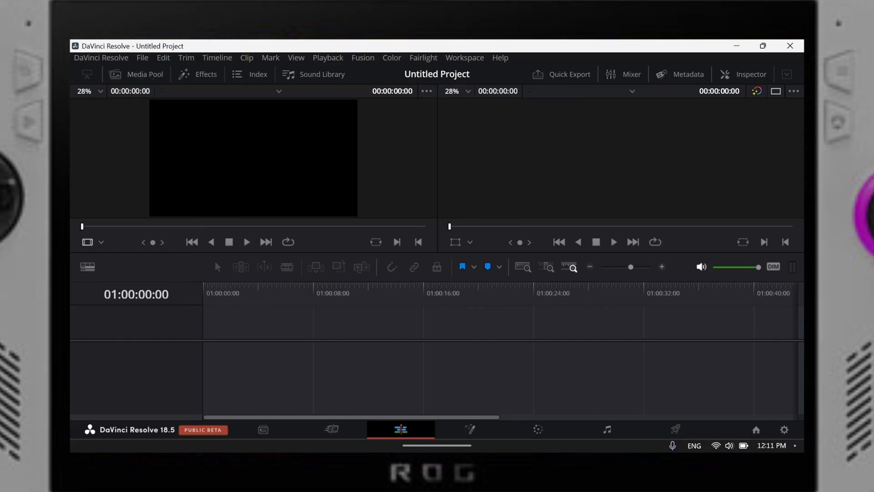
{"action": "left_click", "coordinate": [144, 75]}
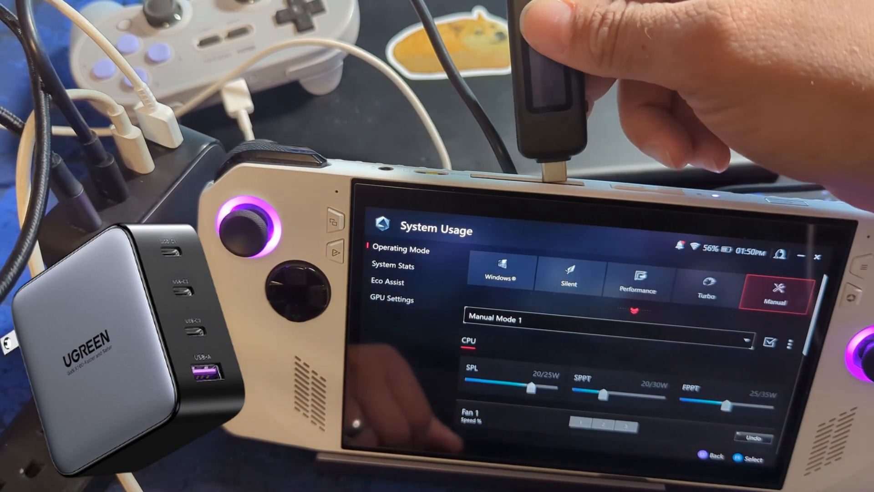
{"action": "left_click", "coordinate": [637, 286]}
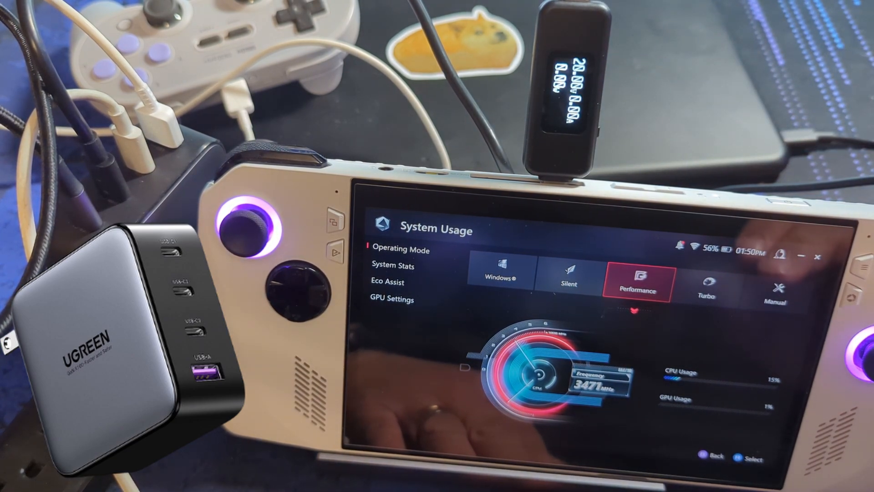
{"action": "left_click", "coordinate": [778, 290]}
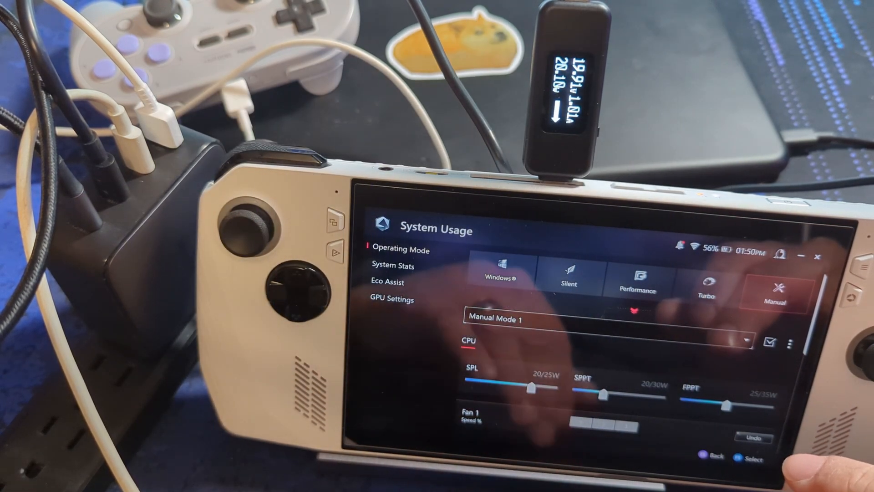